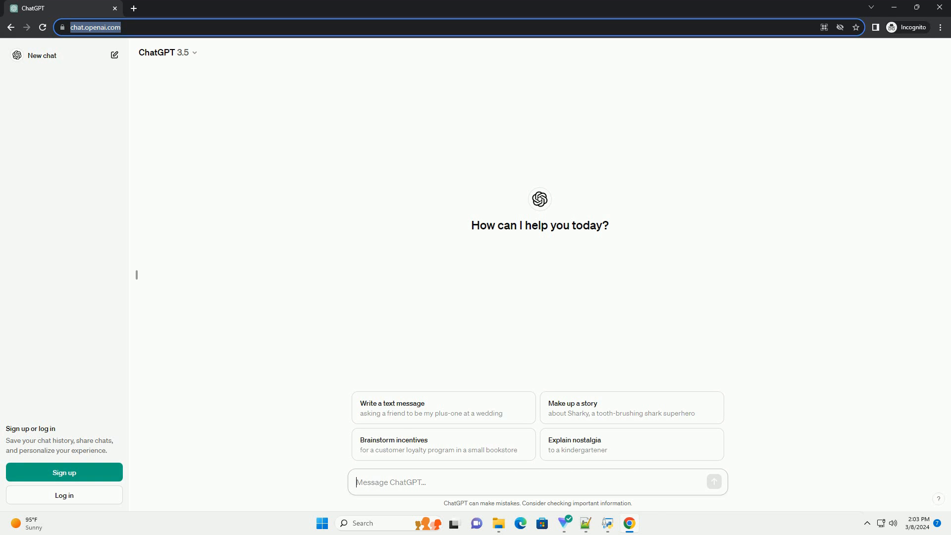
pyautogui.write('write an informative tutorial about accenture python interview questions for experienced with code example')
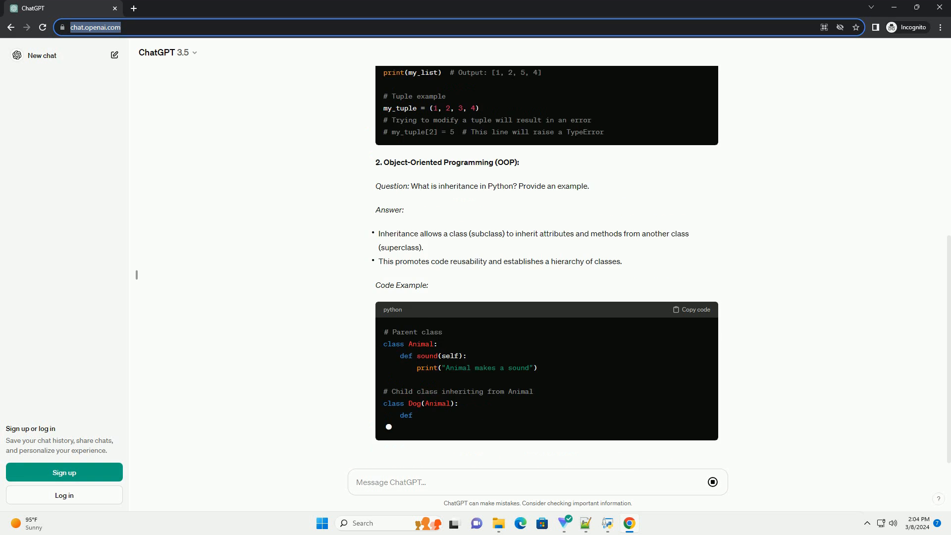
pyautogui.scroll(-3)
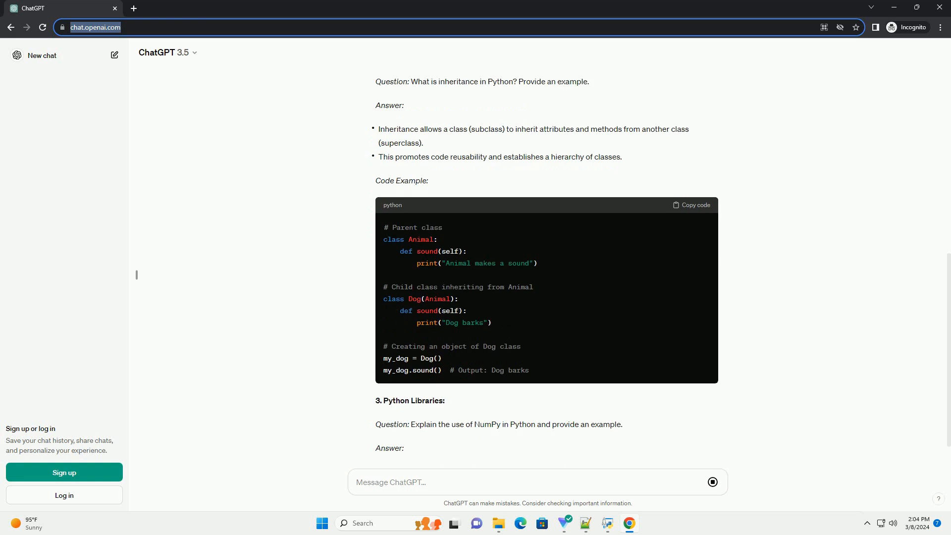
pyautogui.scroll(-3)
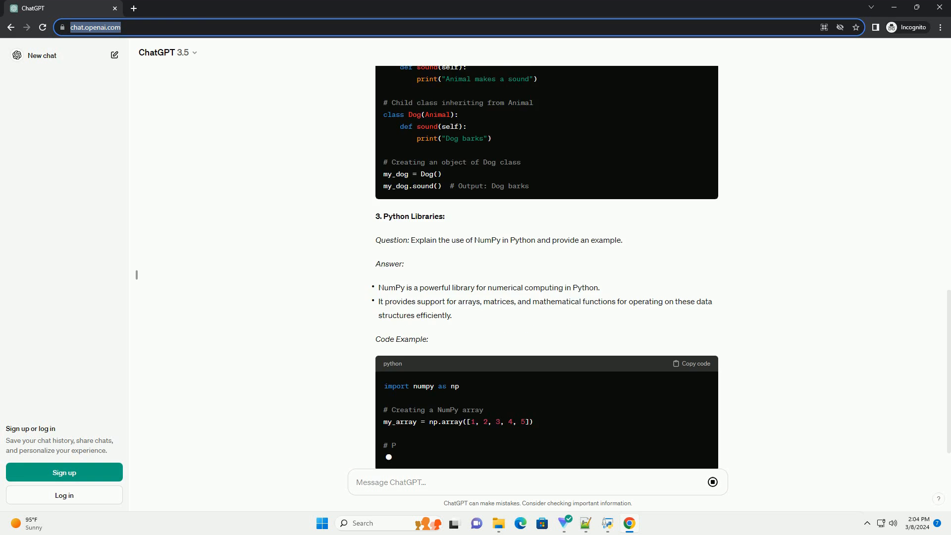
pyautogui.scroll(-3)
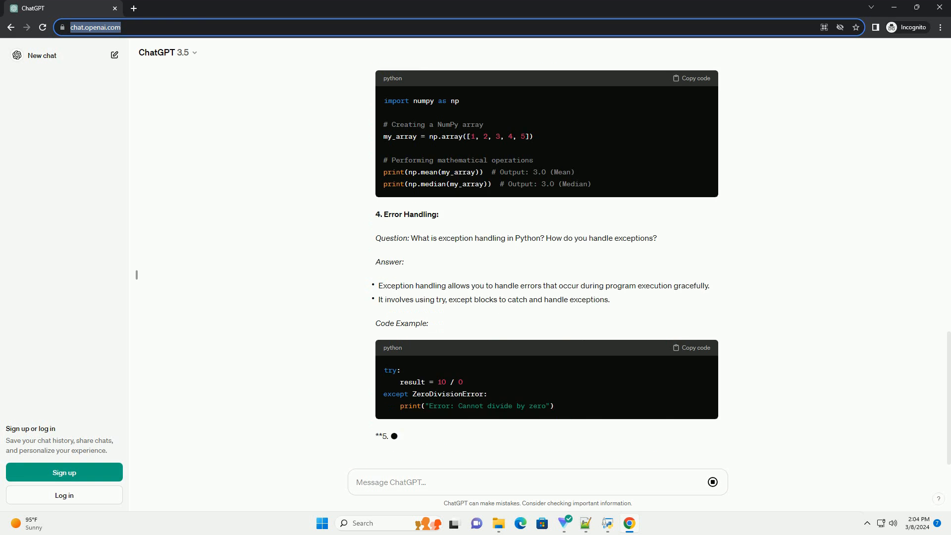
pyautogui.scroll(-3)
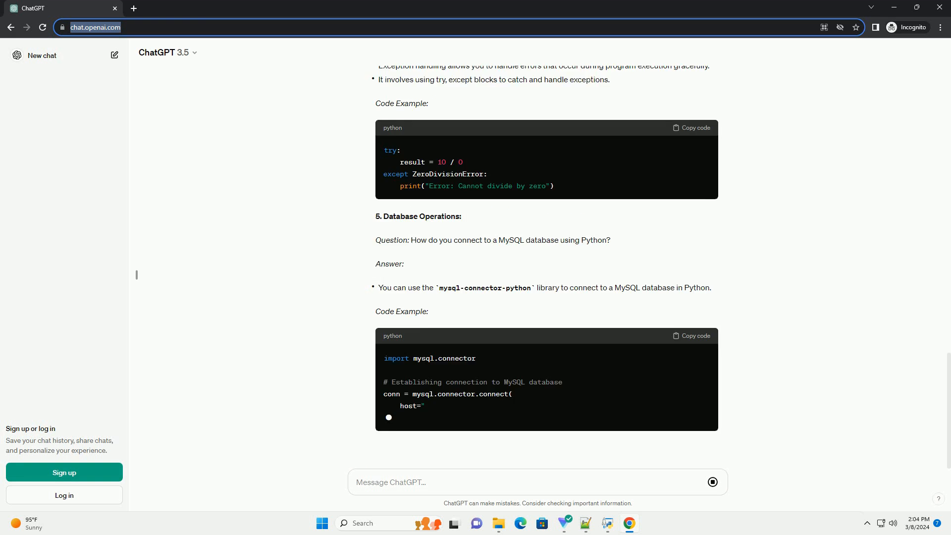
pyautogui.scroll(-3)
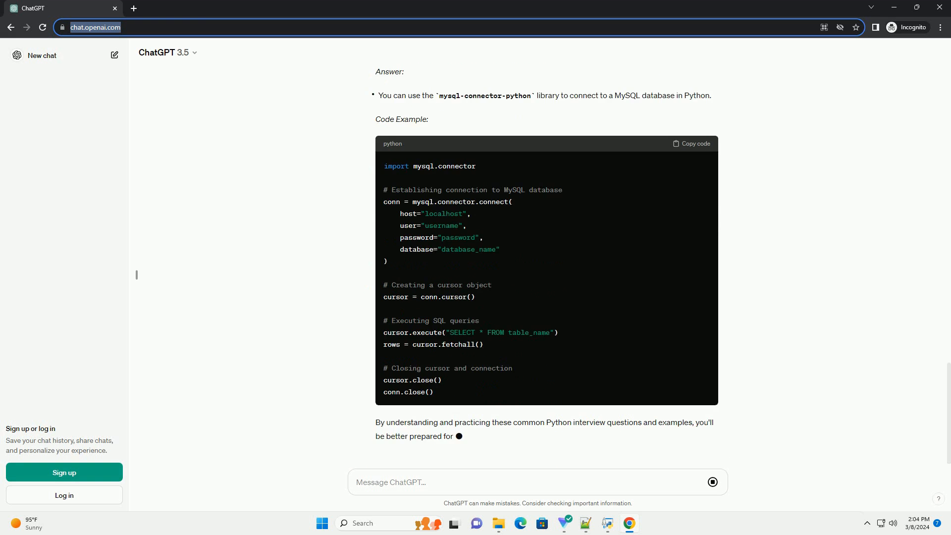